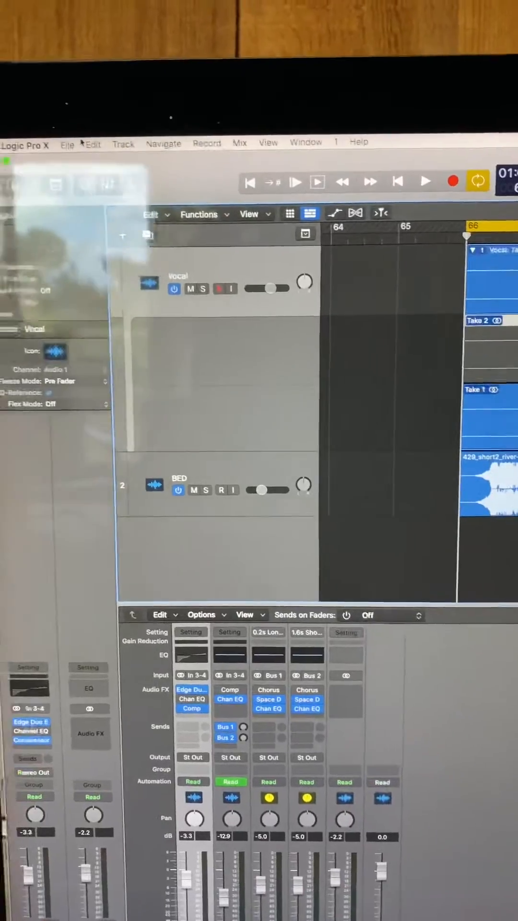
- Show the Logic Pro X menu with its Preferences submenu
left_click(34, 141)
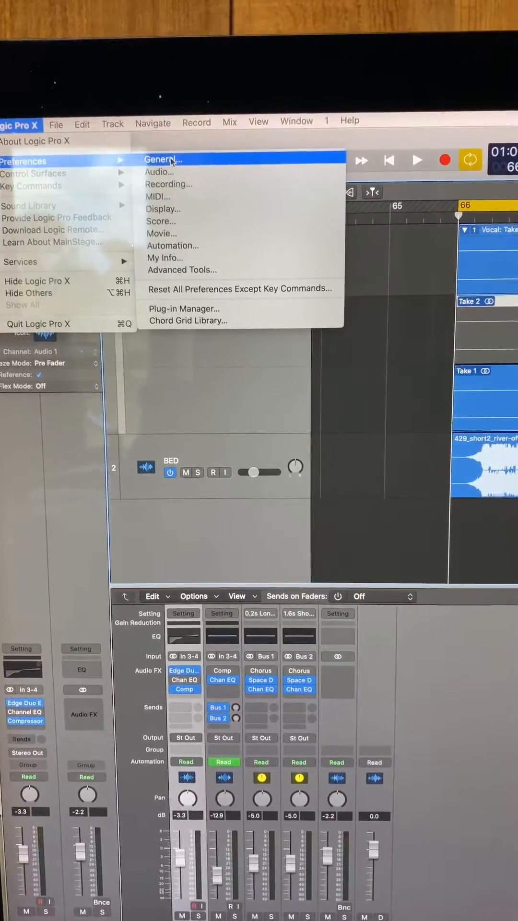
- In General preferences, switch off Quick Swipe and Take Editing click zones, then close
left_click(162, 159)
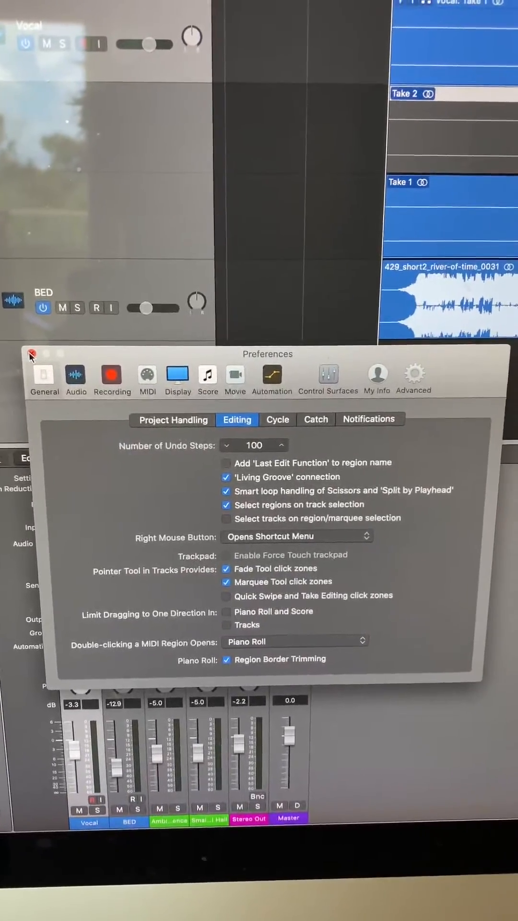
left_click(32, 355)
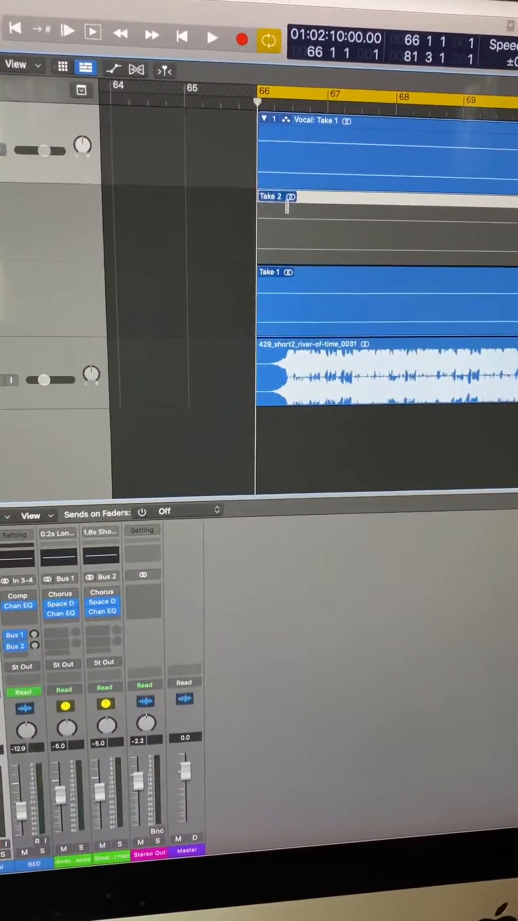